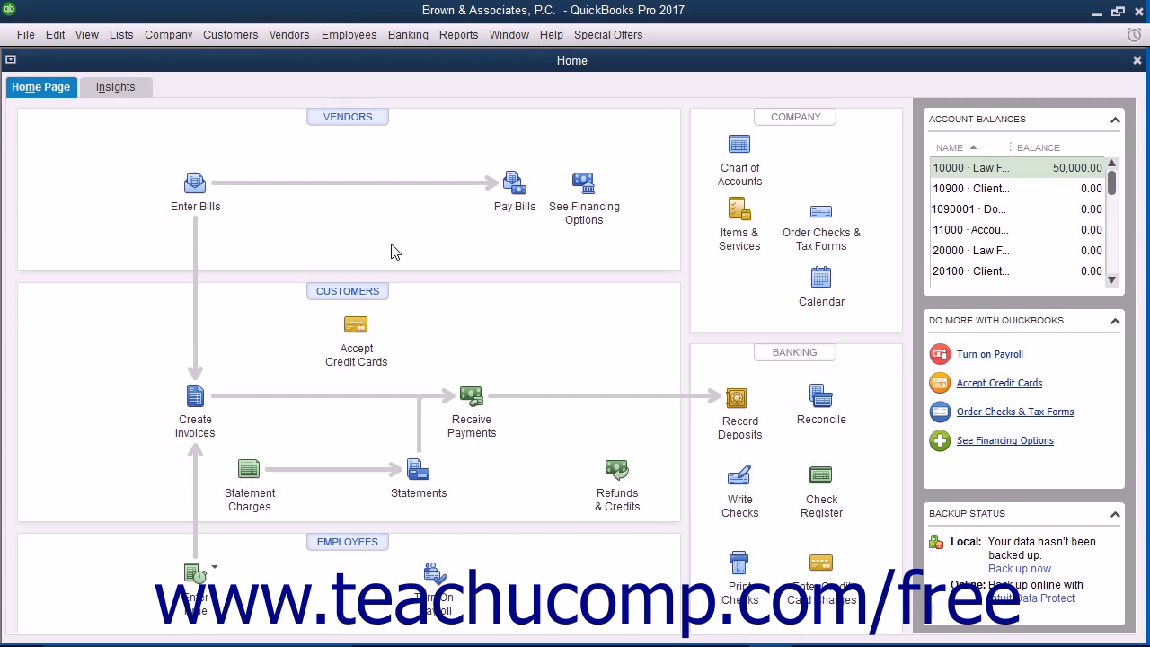
# Step: Start a new deposit via Banking > Make Deposits
pyautogui.click(407, 34)
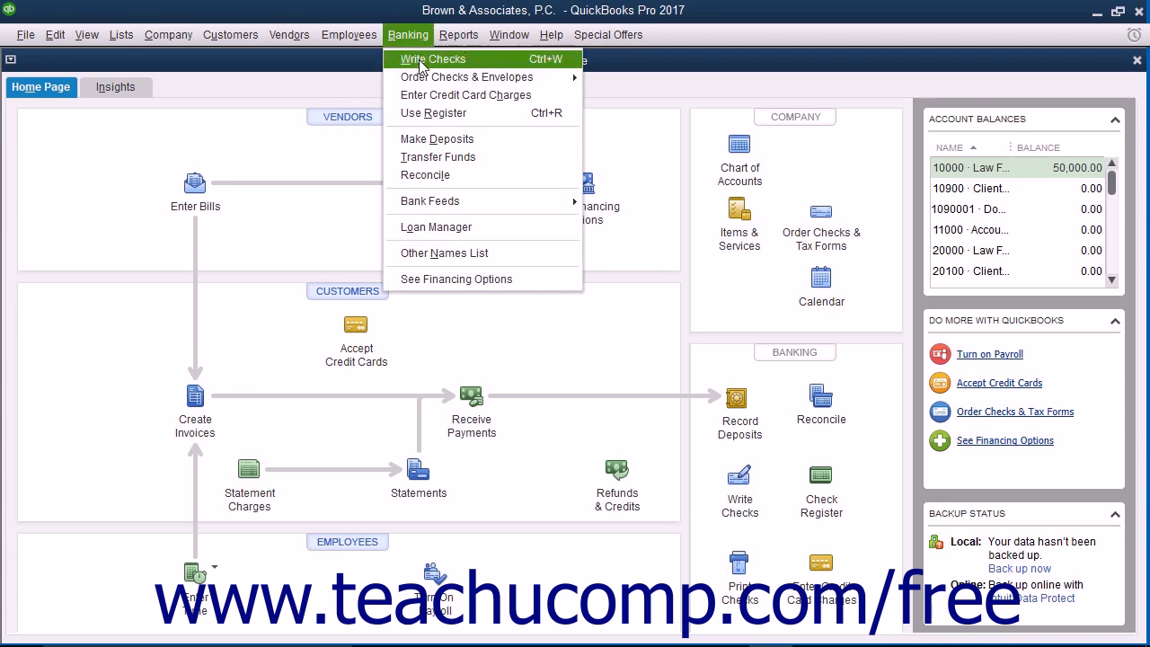
pyautogui.moveTo(436, 138)
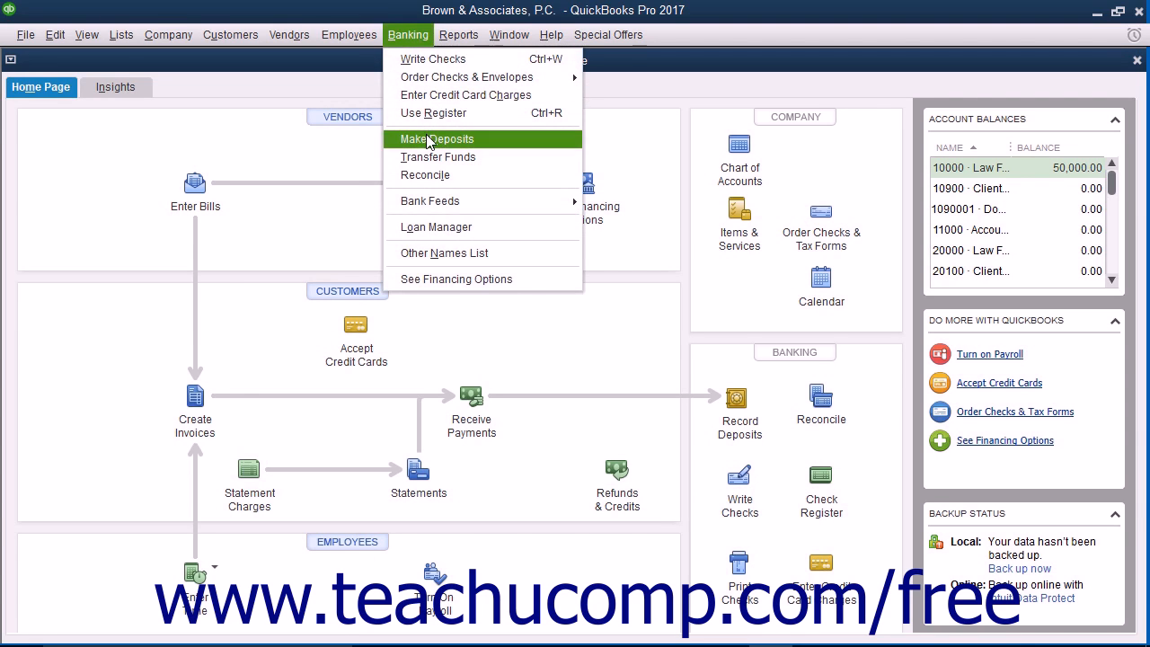
pyautogui.click(437, 138)
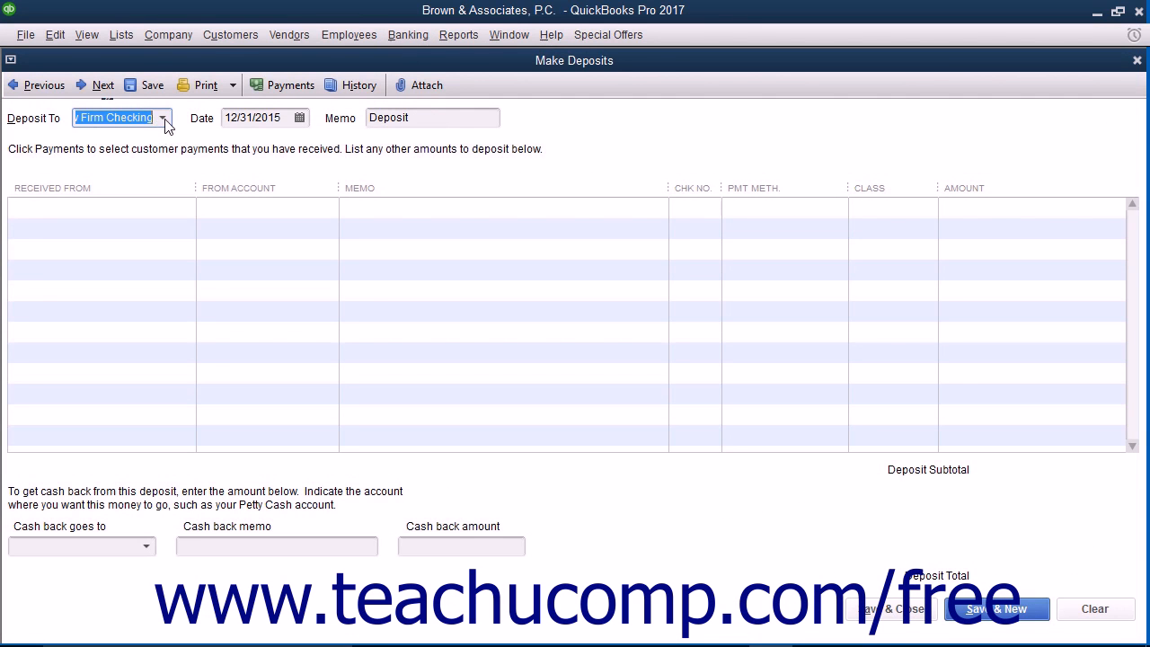
# Step: Direct the deposit to 10900 Client Trust Account, accepting the default-account message
pyautogui.click(164, 118)
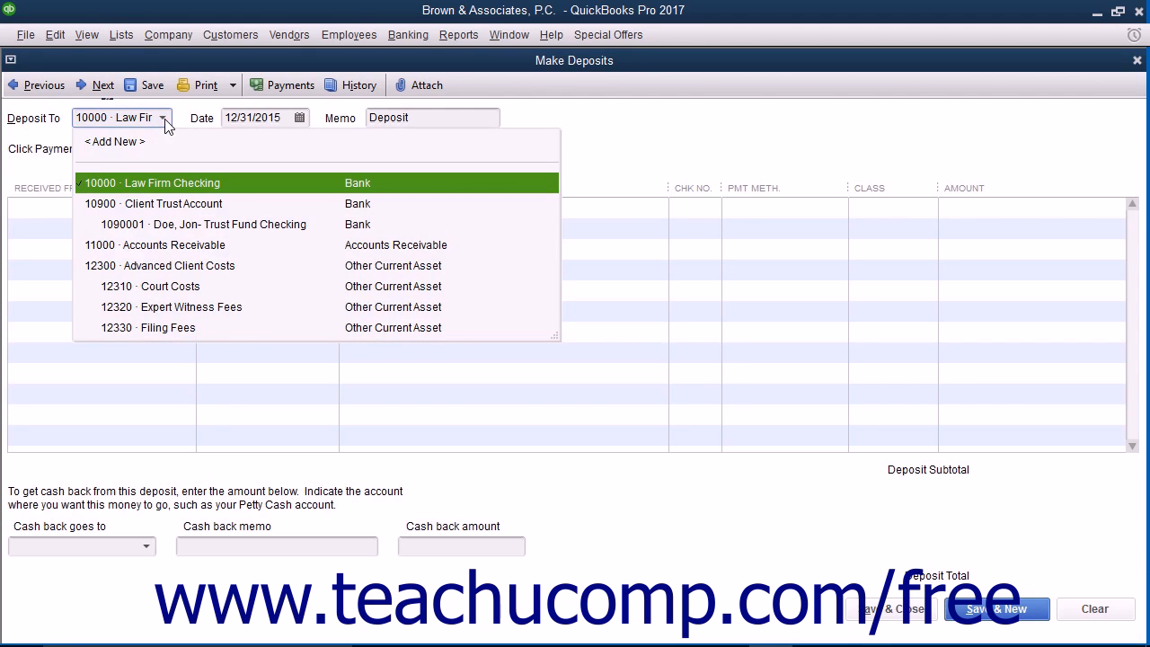
pyautogui.click(172, 203)
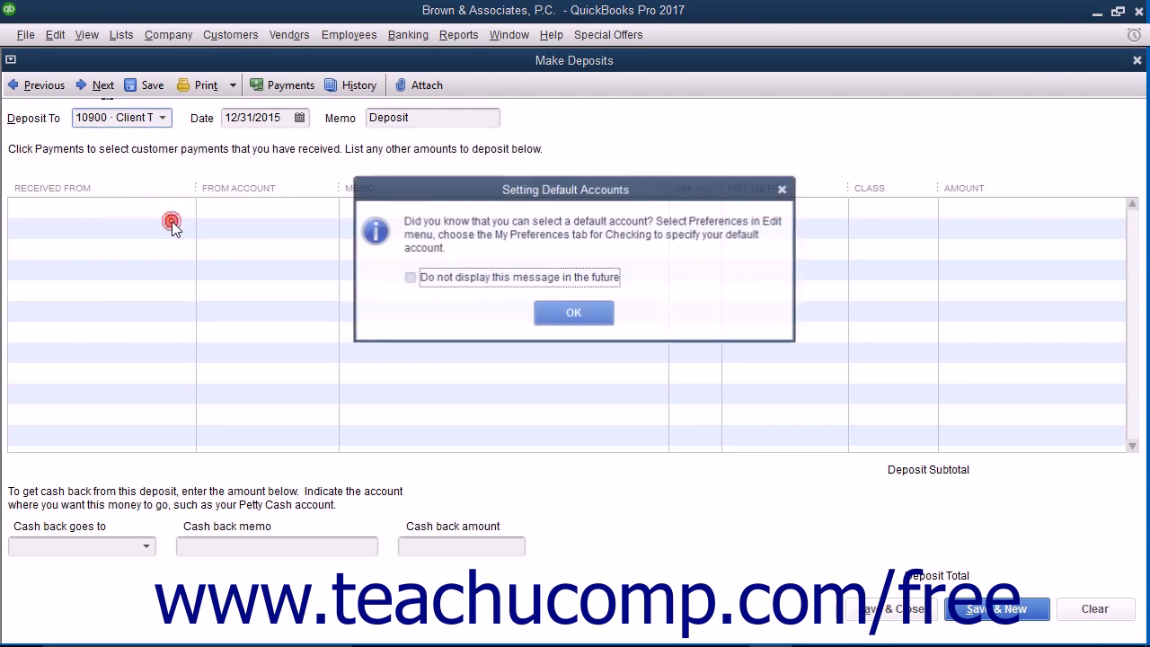
pyautogui.click(573, 313)
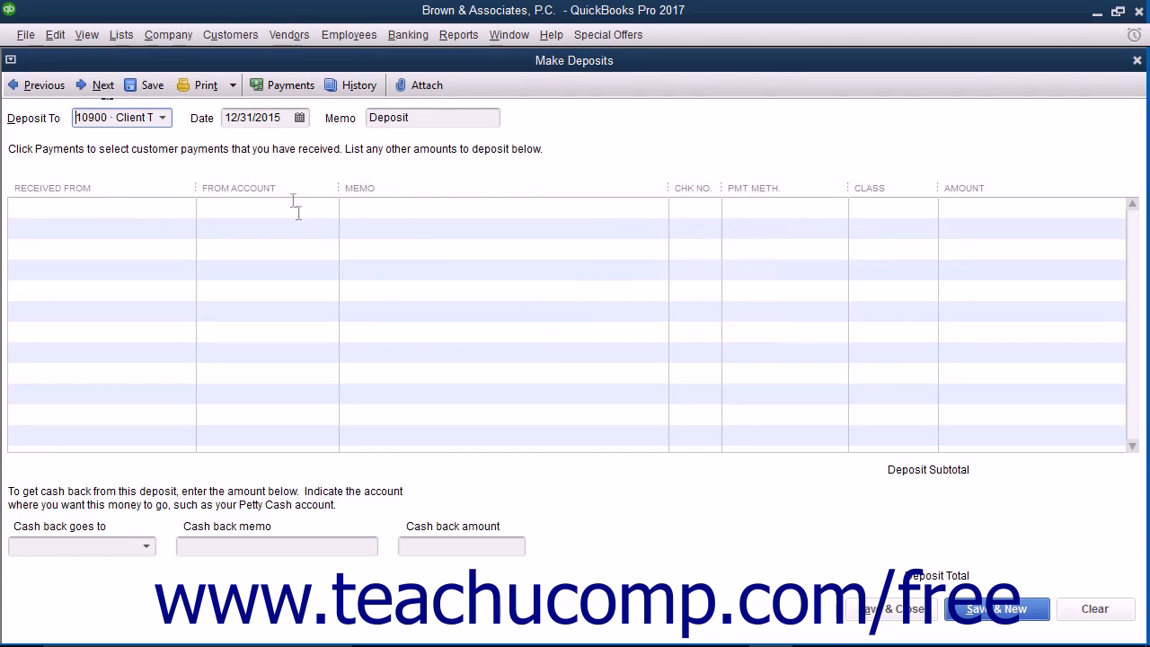
pyautogui.moveTo(293, 165)
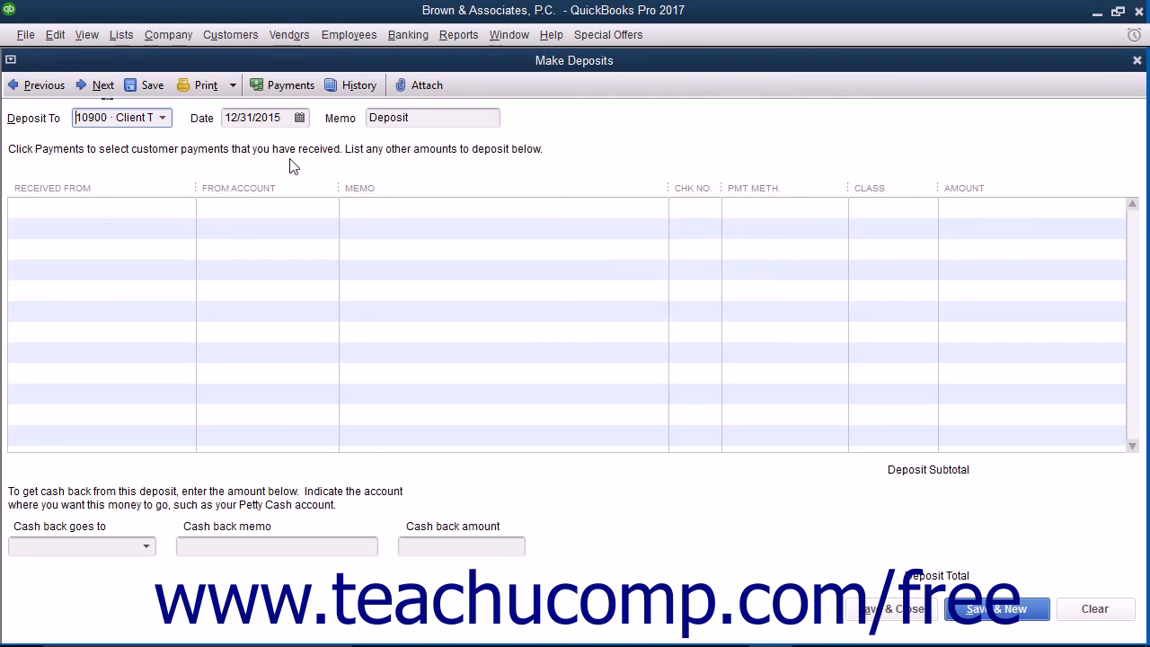
# Step: Date the deposit 11/16/2016 using the calendar
pyautogui.click(298, 119)
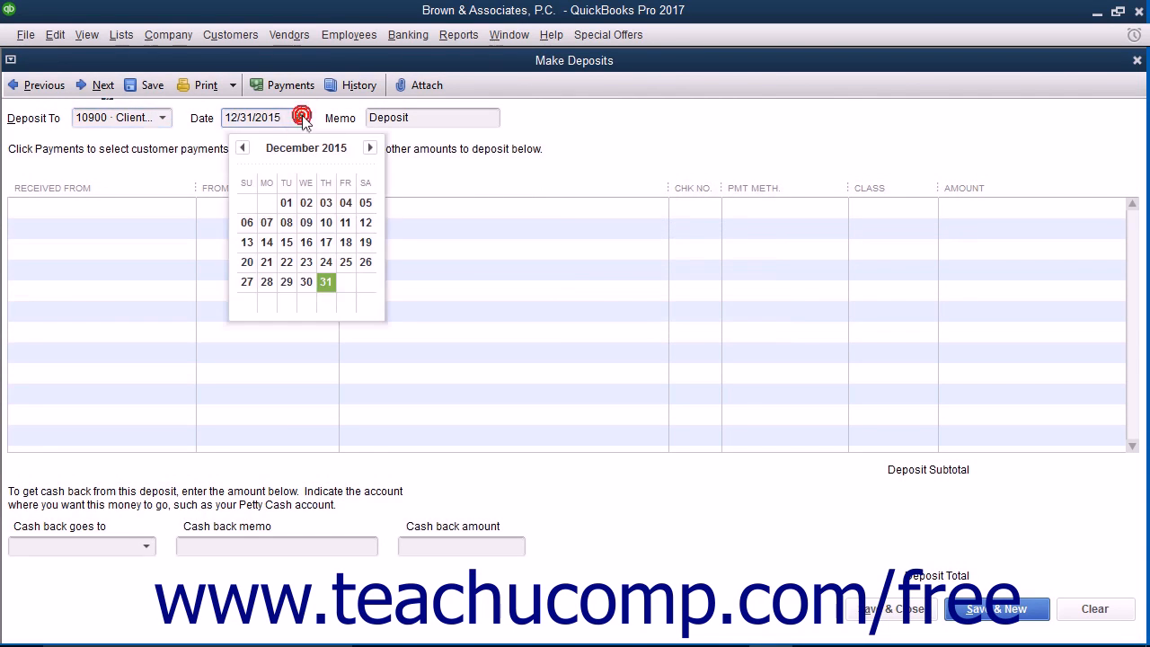
pyautogui.click(371, 147)
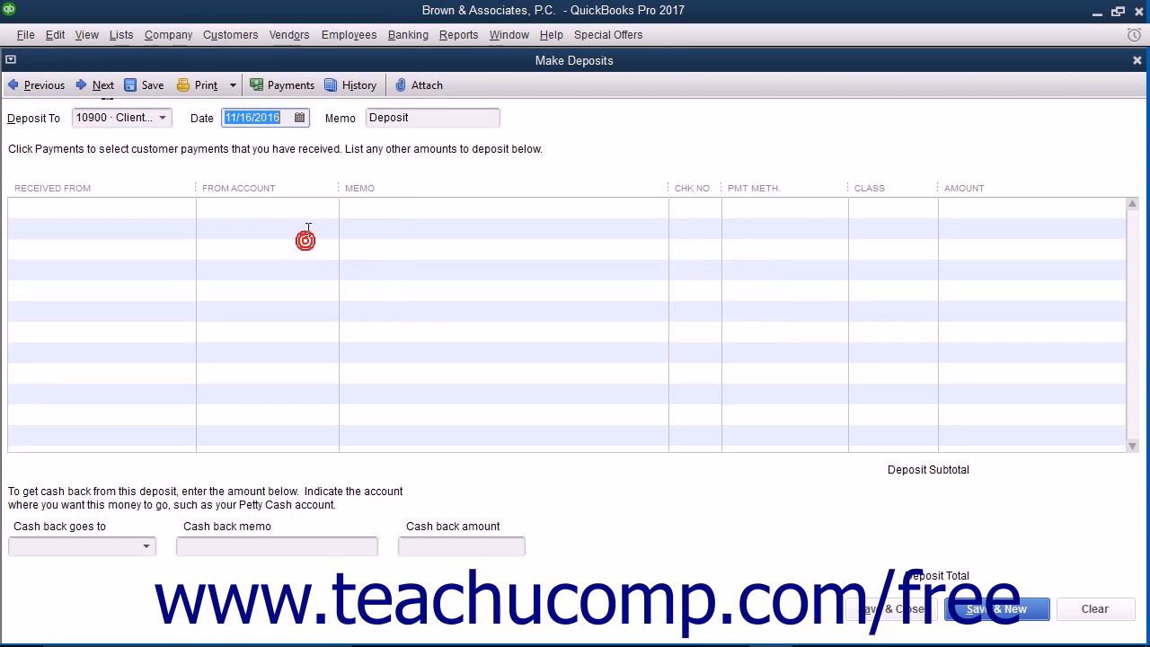
# Step: Enter the memo 'Jon Doe- initial trust fund deposit' in the deposit header
pyautogui.click(431, 118)
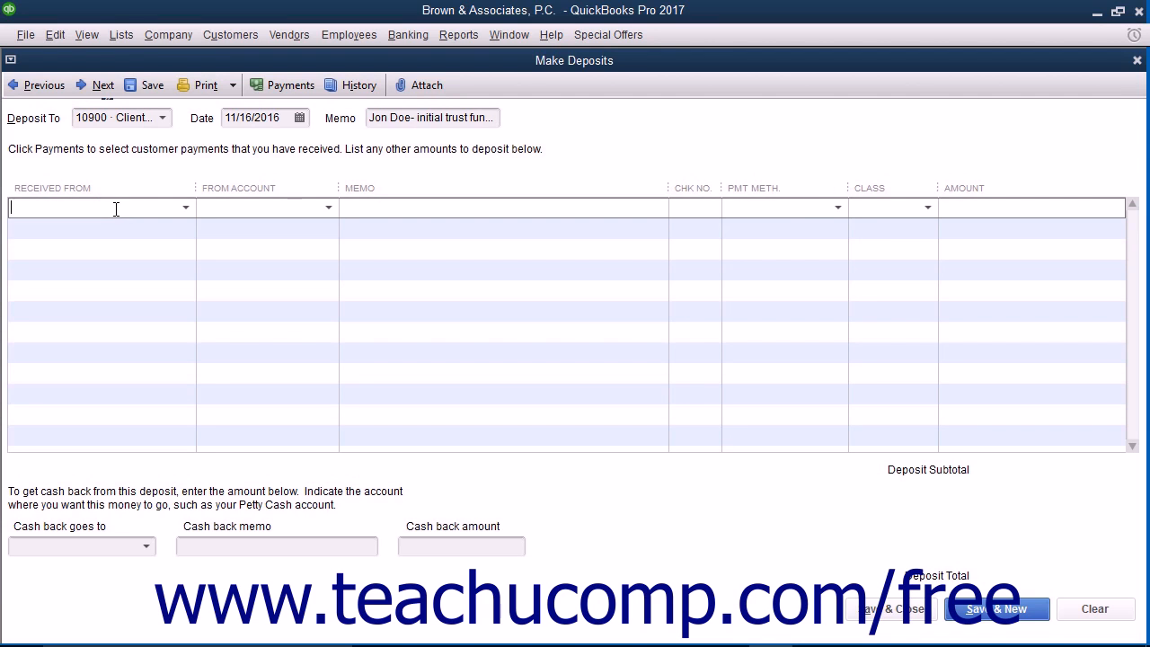
pyautogui.moveTo(183, 212)
pyautogui.write('Doe, Jon:Trust Fund Account')
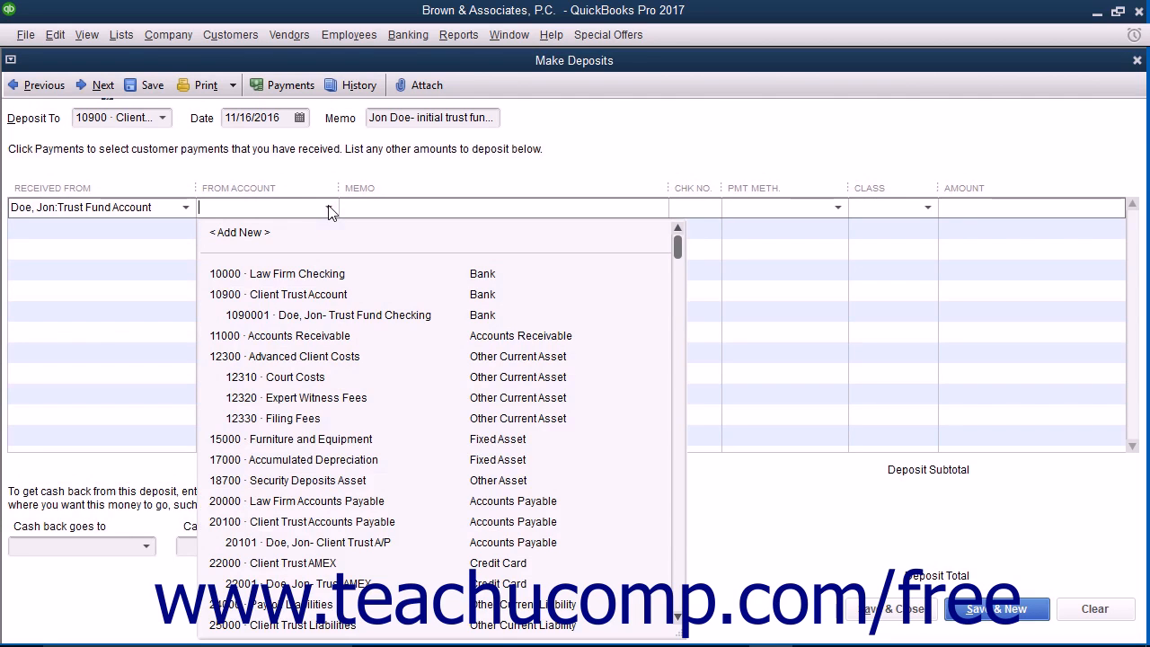
# Step: Take the line from 25000 Client Trust Liabilities and copy the header memo onto it
pyautogui.click(282, 626)
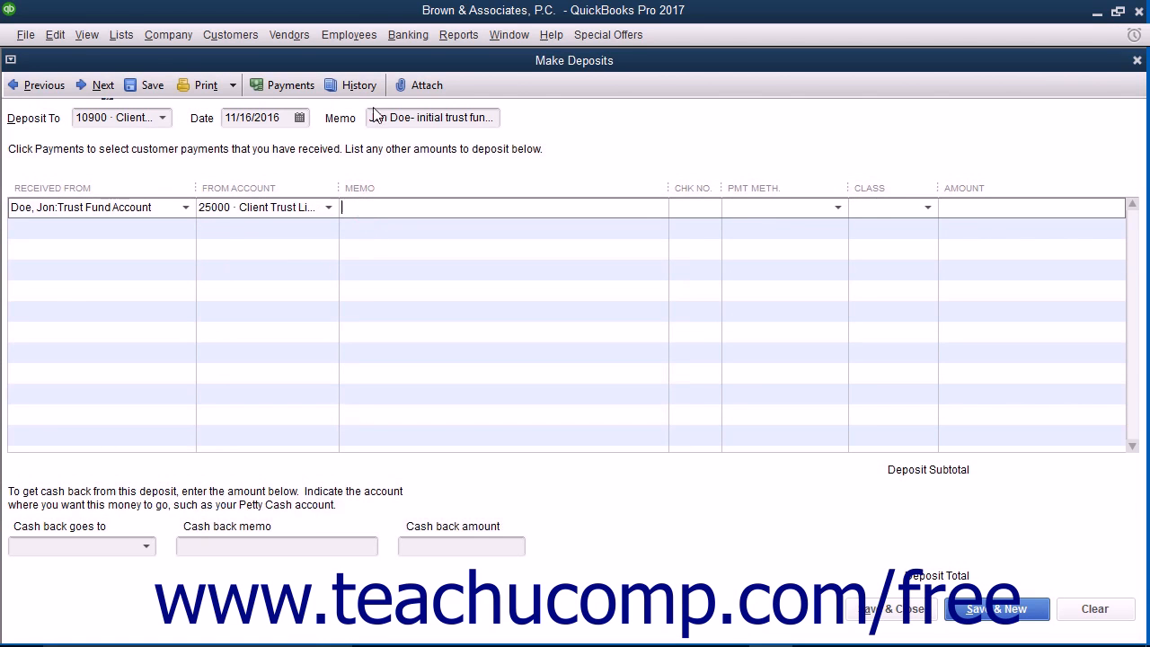
pyautogui.rightClick(431, 117)
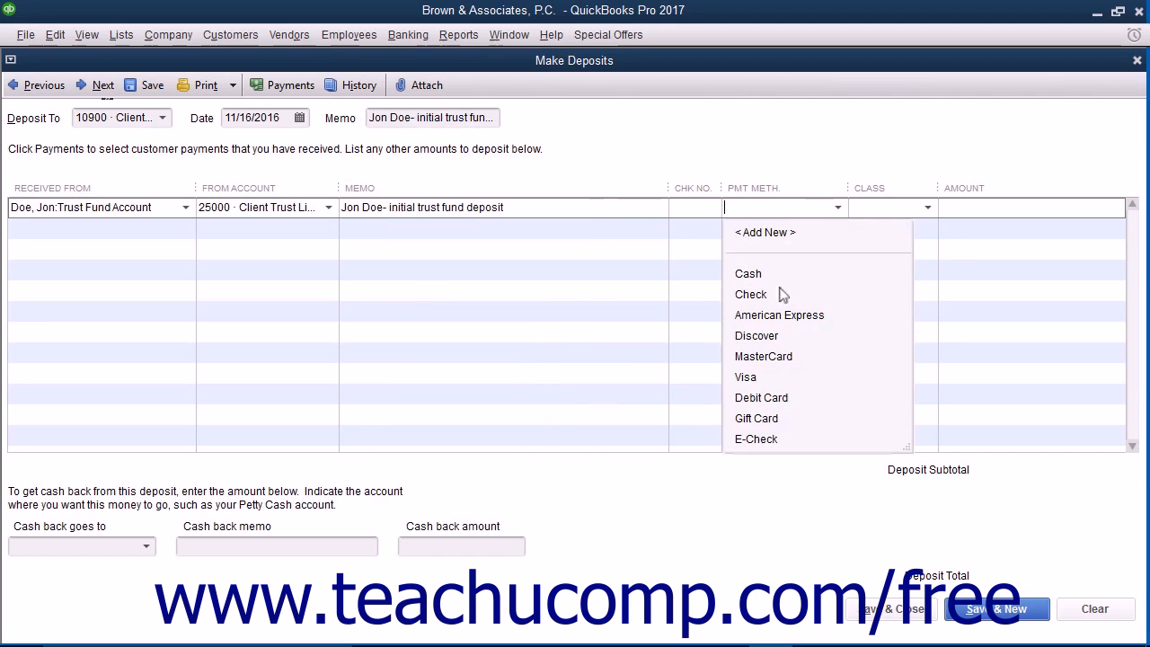
# Step: Record the line as Check 1234, class Bob Brown, amount 2000
pyautogui.click(751, 295)
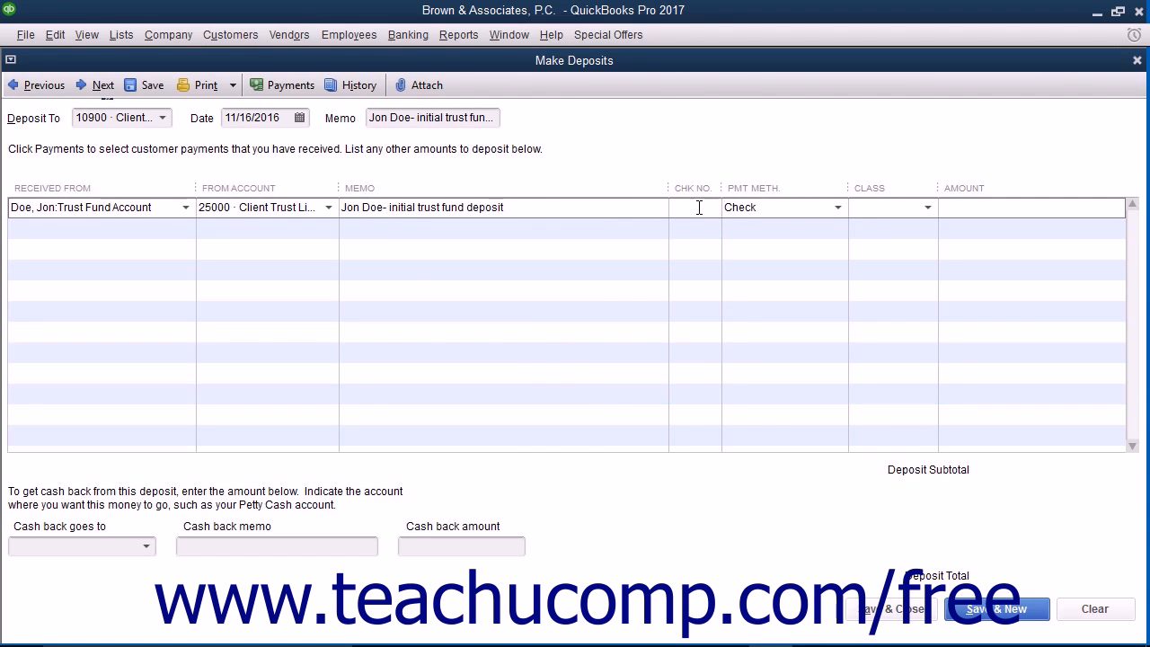
pyautogui.write('1234')
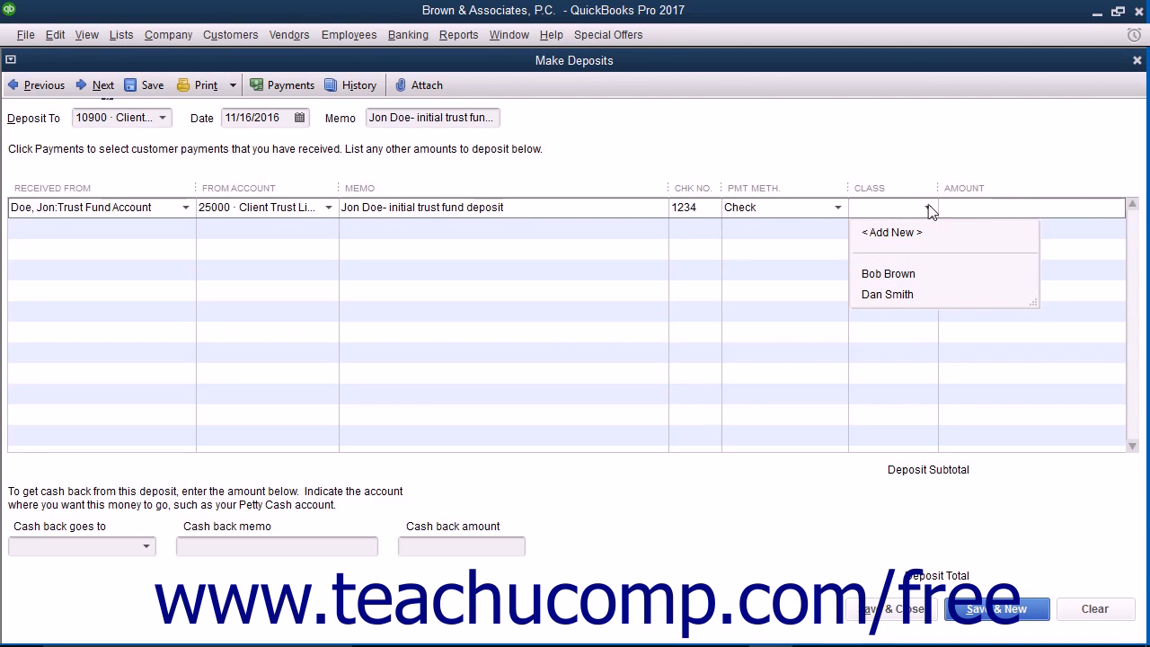
pyautogui.click(888, 274)
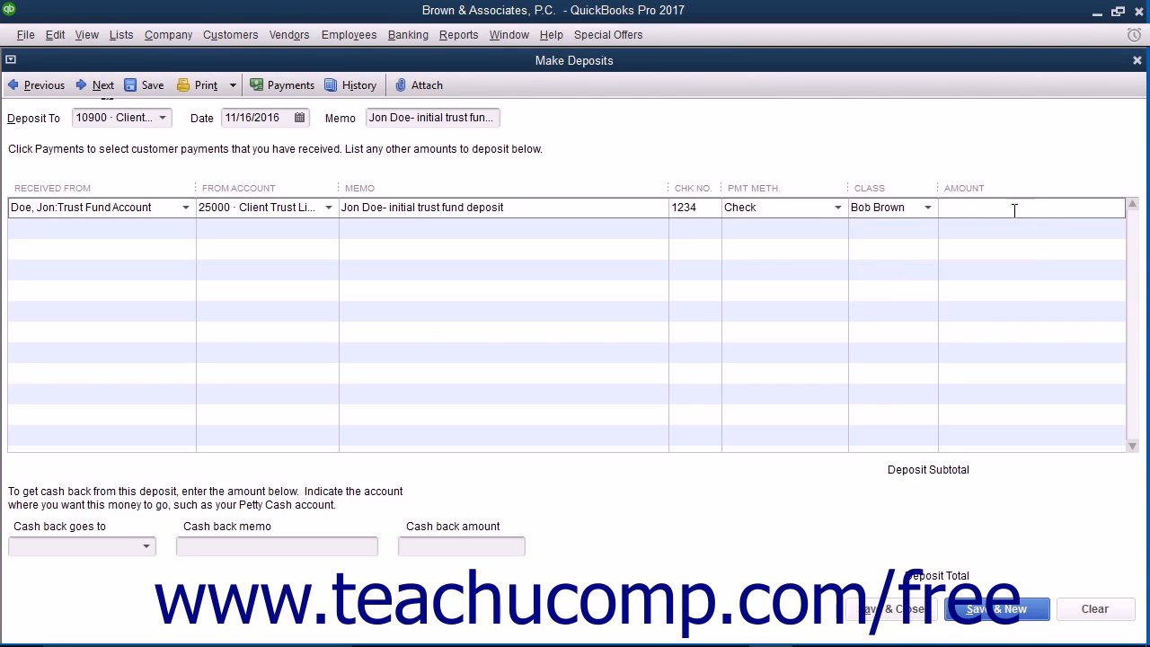
pyautogui.write('2000')
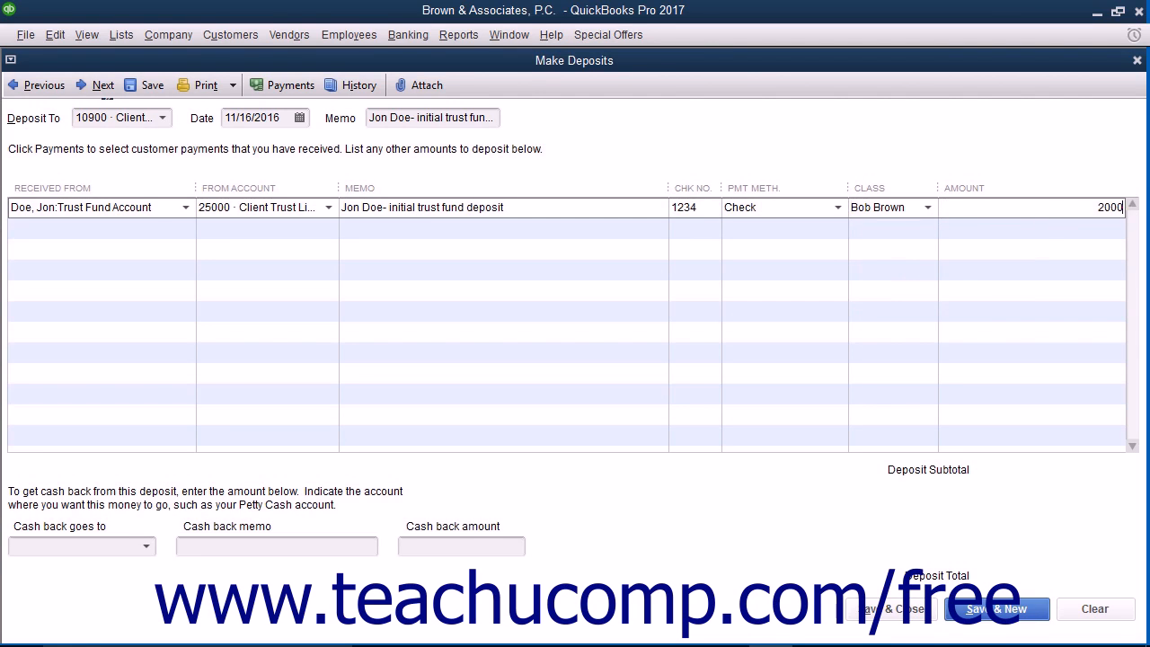